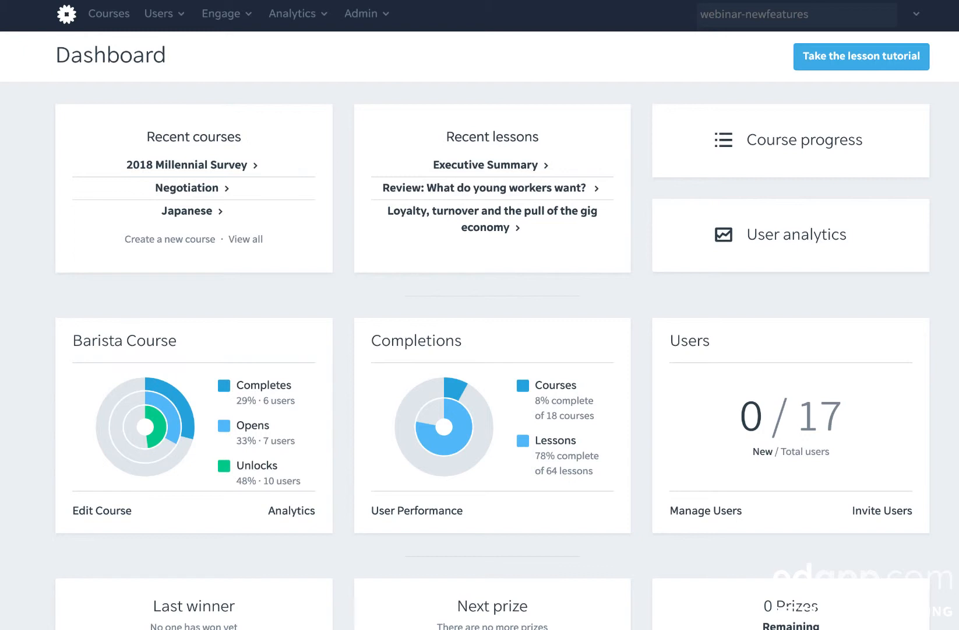
mouse_move(290, 157)
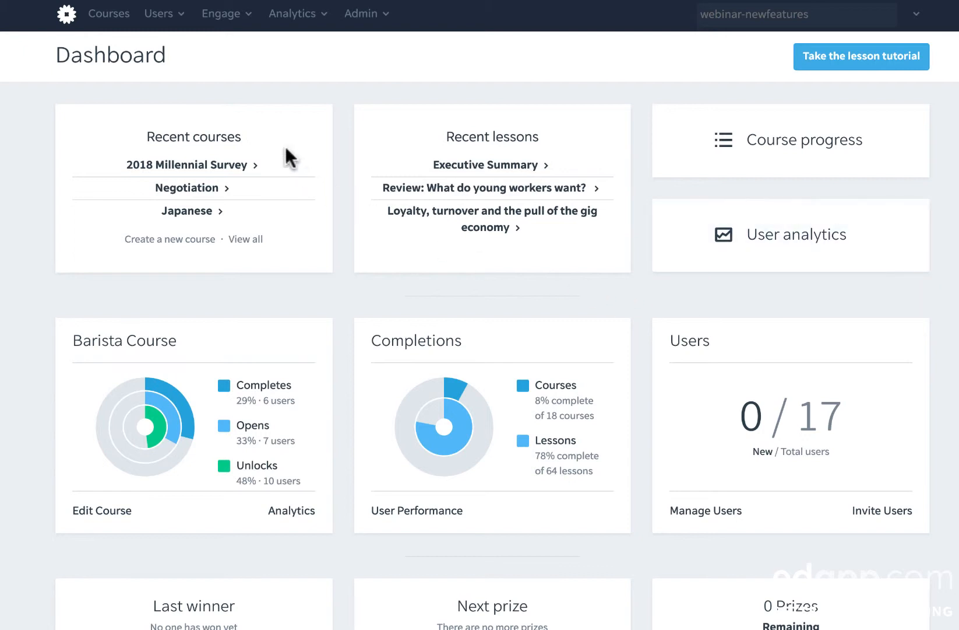
click(159, 13)
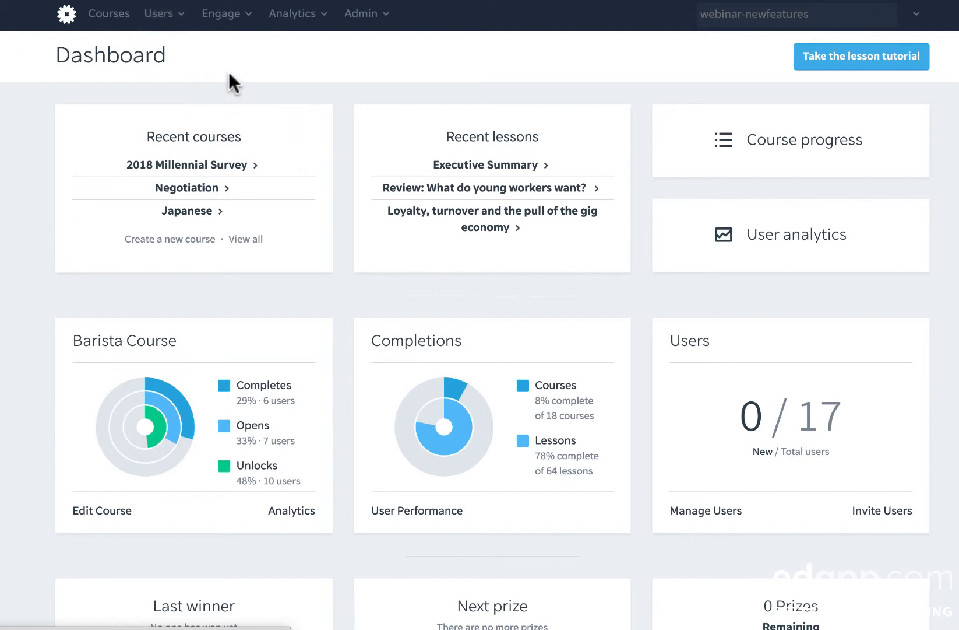
click(158, 13)
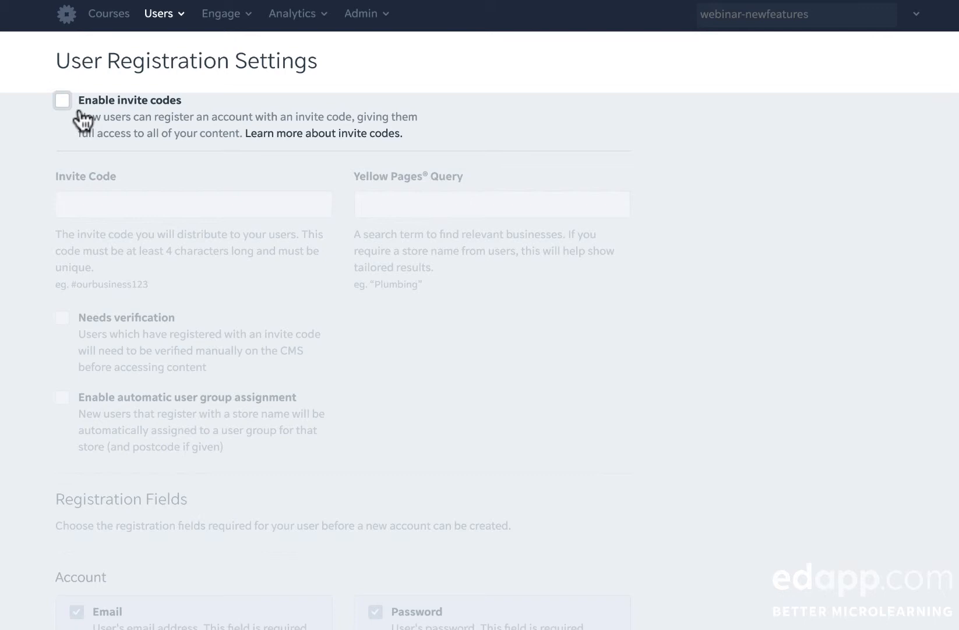
click(62, 100)
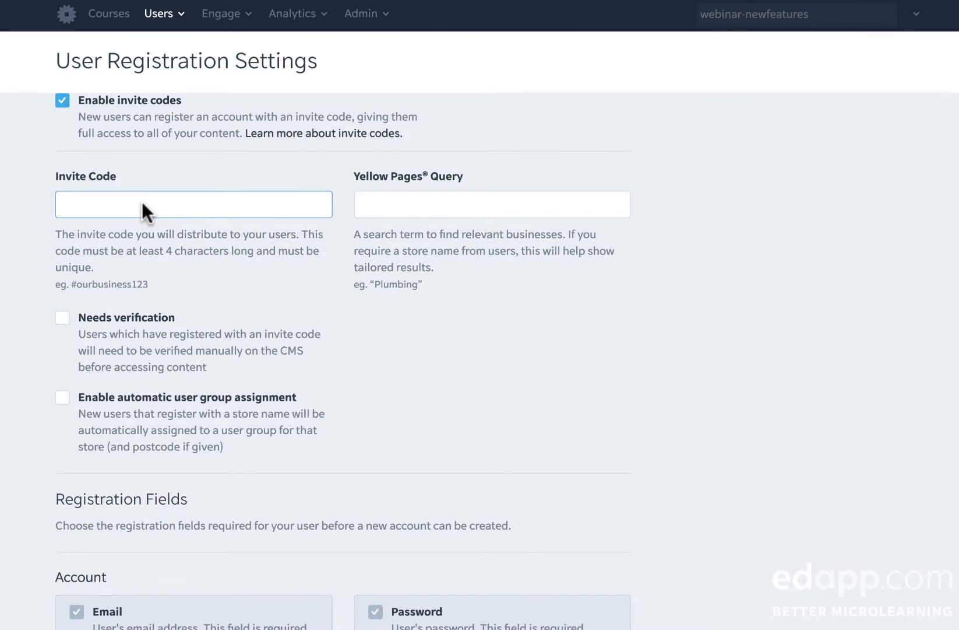
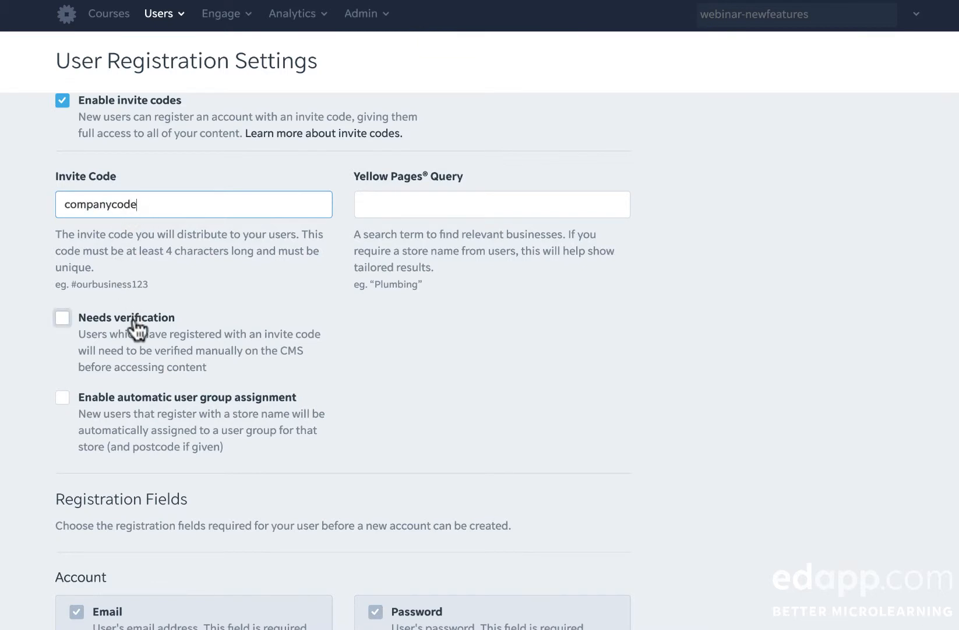
mouse_move(184, 369)
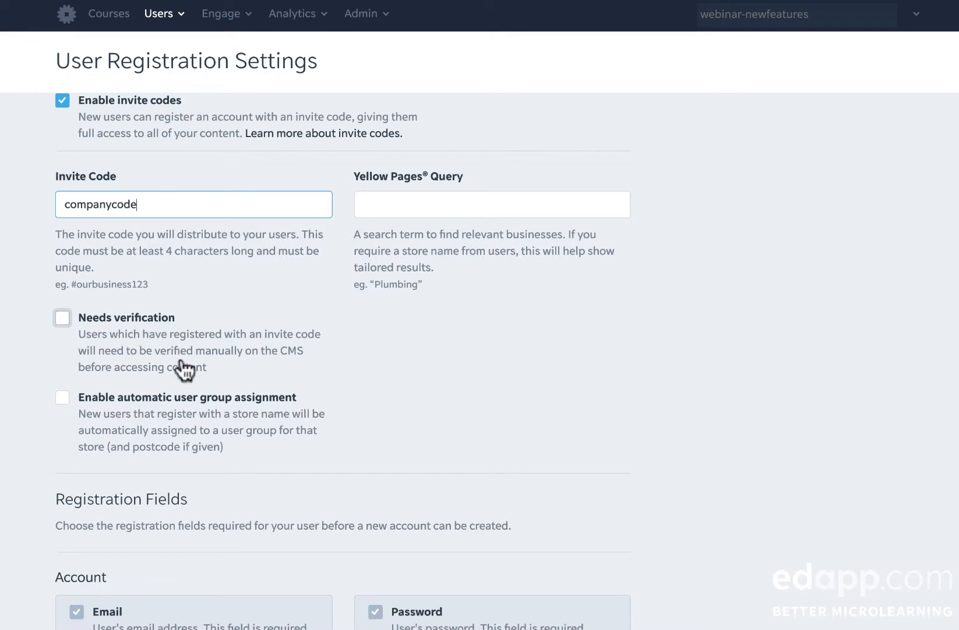
mouse_move(165, 412)
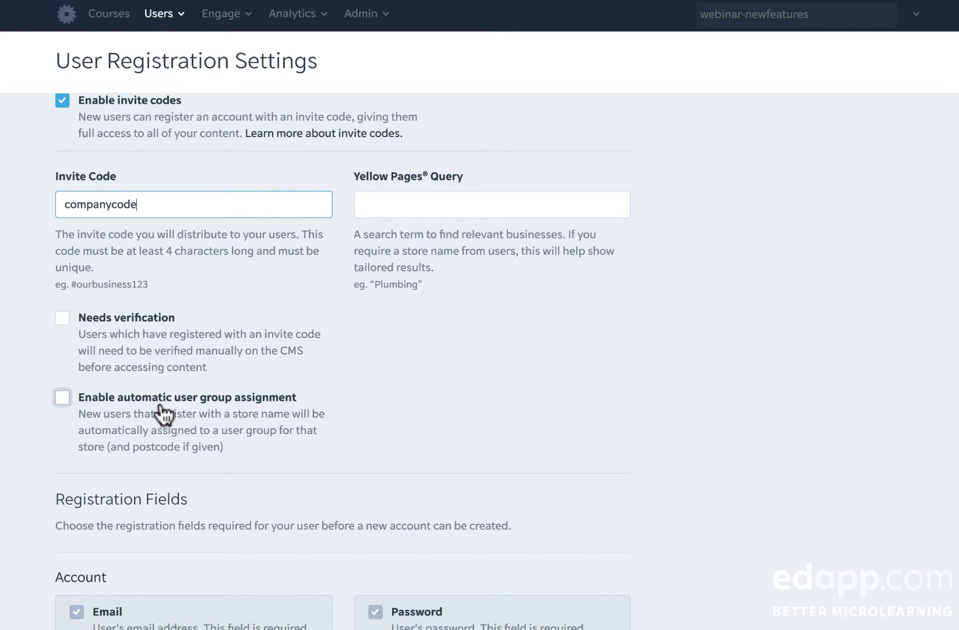
scroll(down, 3)
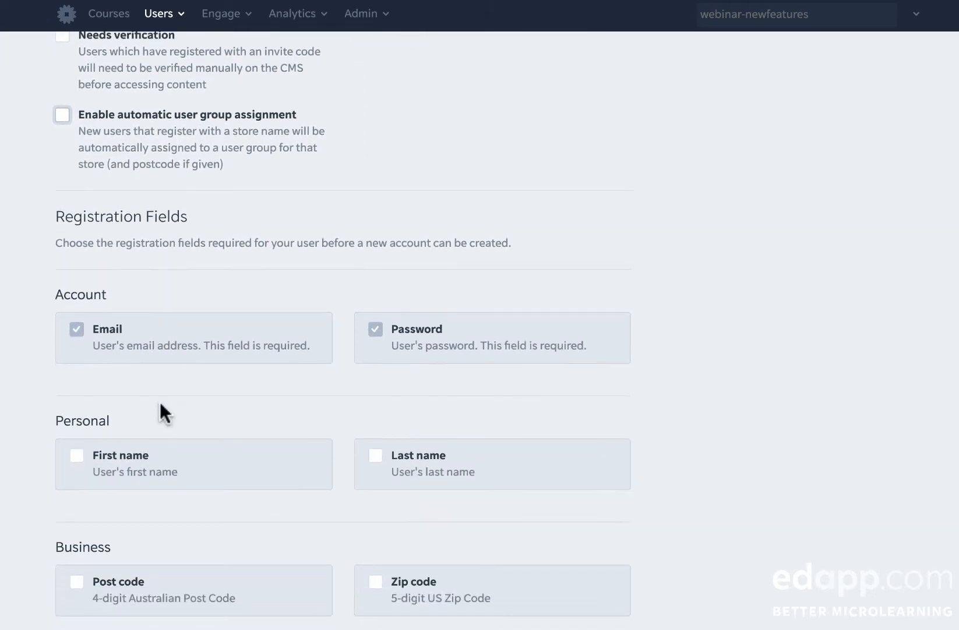
scroll(down, 3)
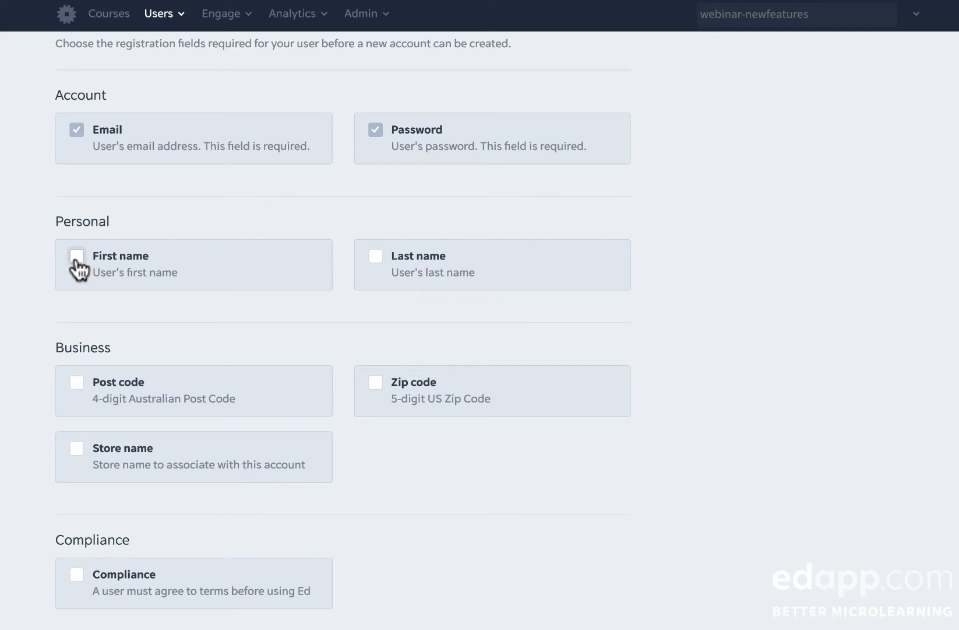
scroll(down, 3)
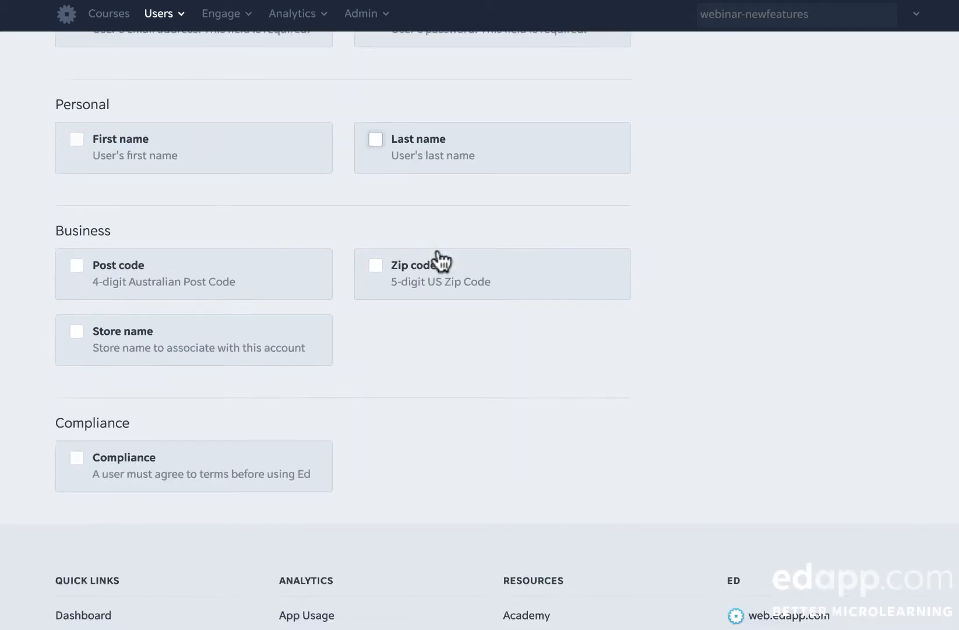
scroll(down, 3)
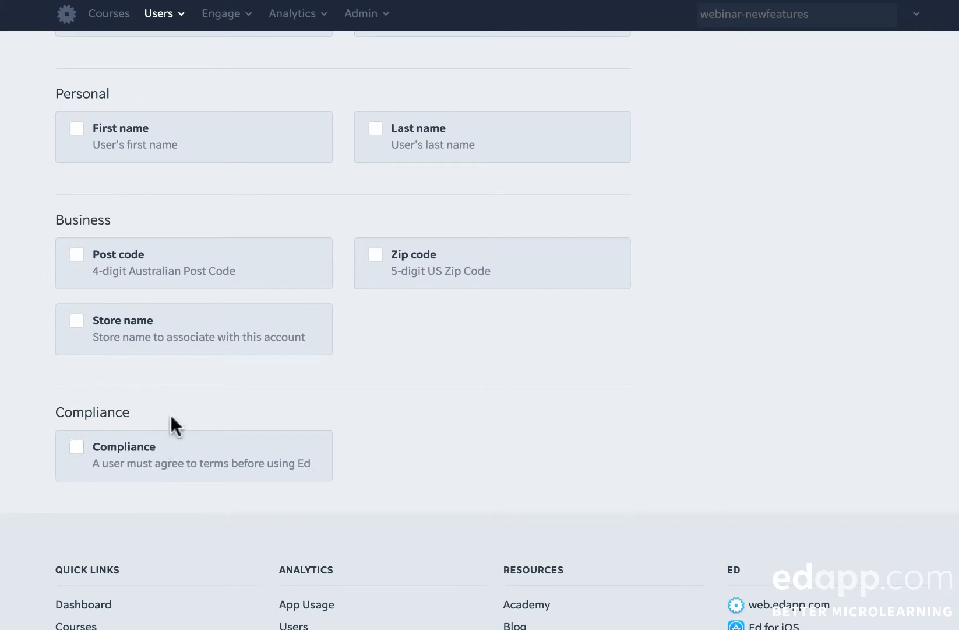
click(77, 447)
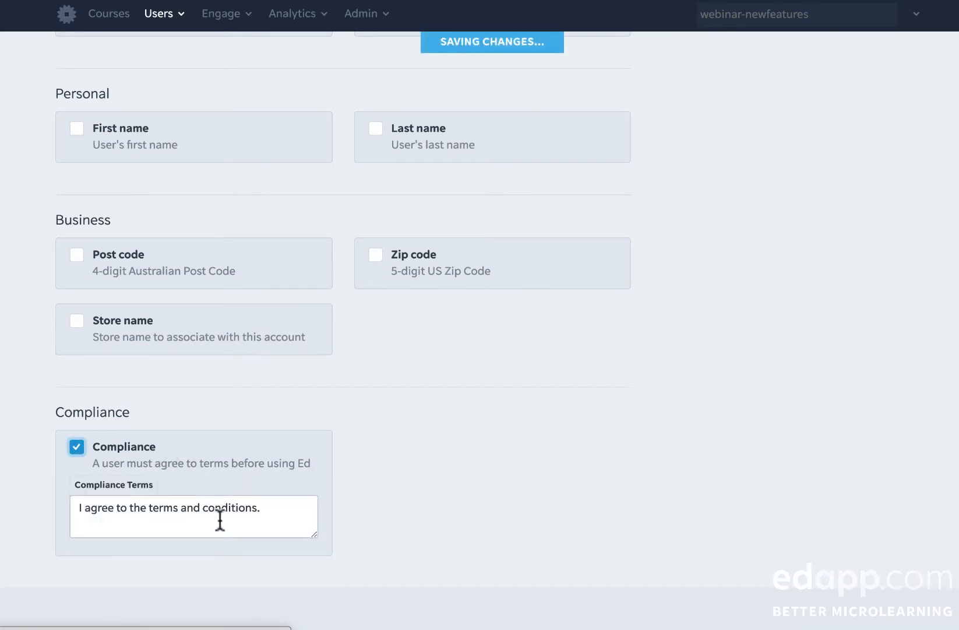
click(76, 447)
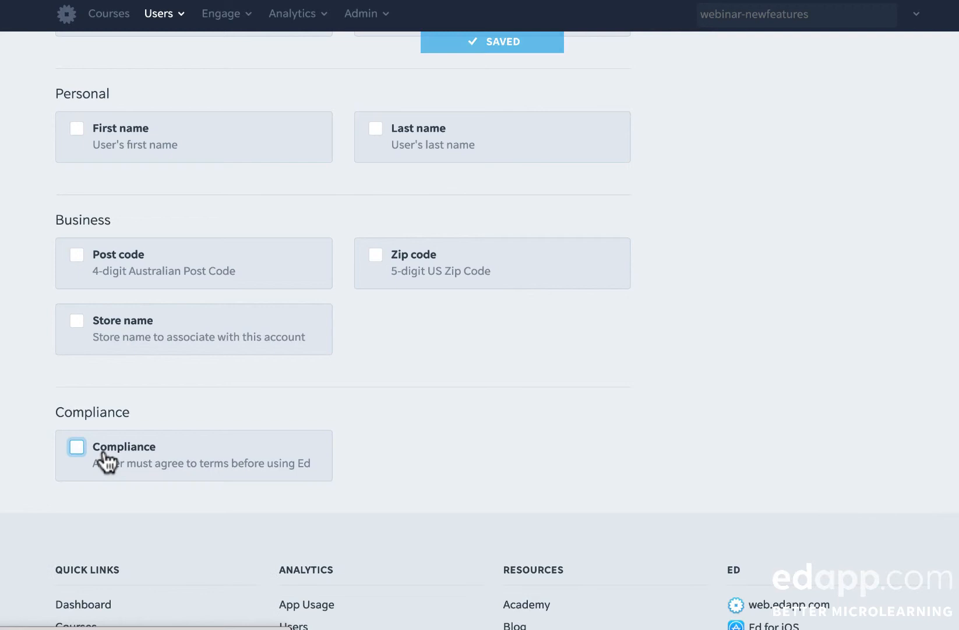
click(160, 14)
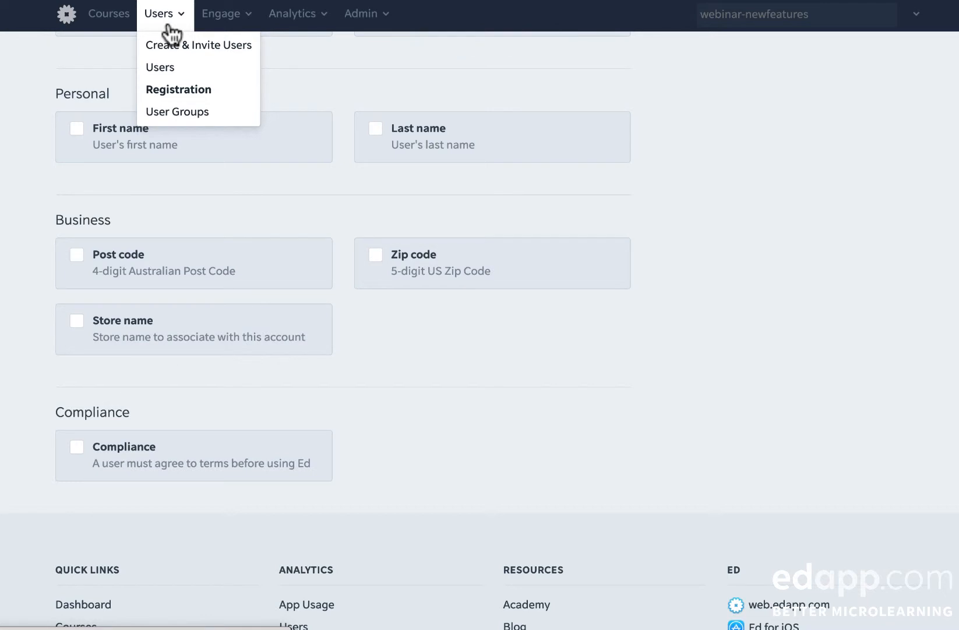
mouse_move(177, 112)
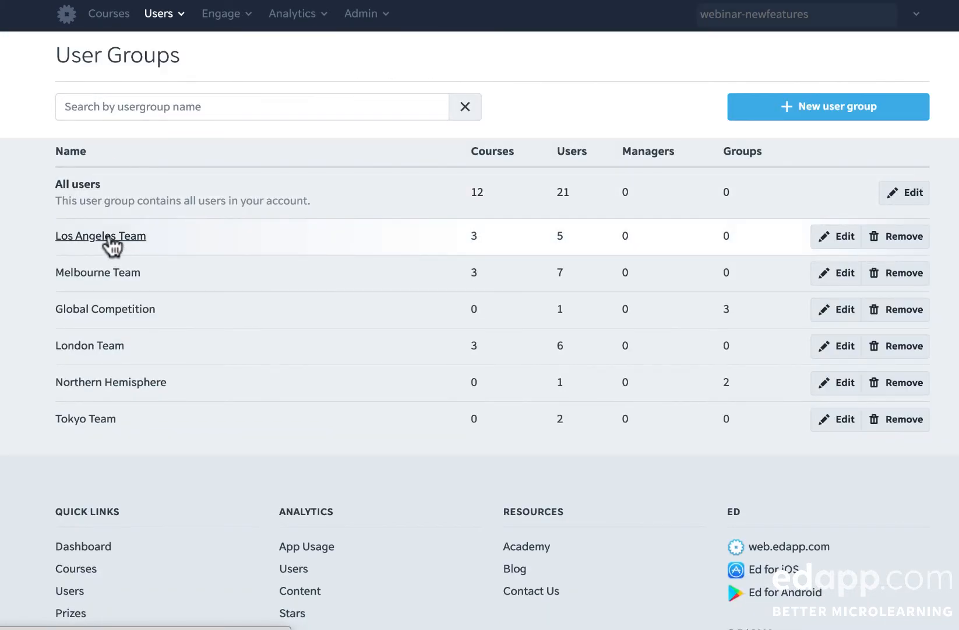
mouse_move(109, 245)
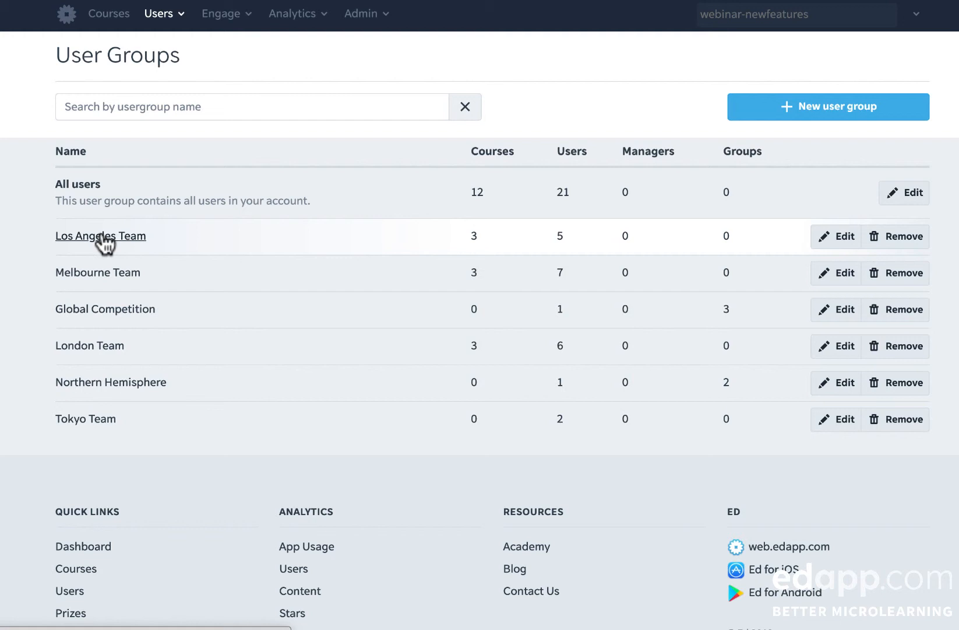
Step: Open the Los Angeles Team group's settings page from the User Groups list
click(100, 235)
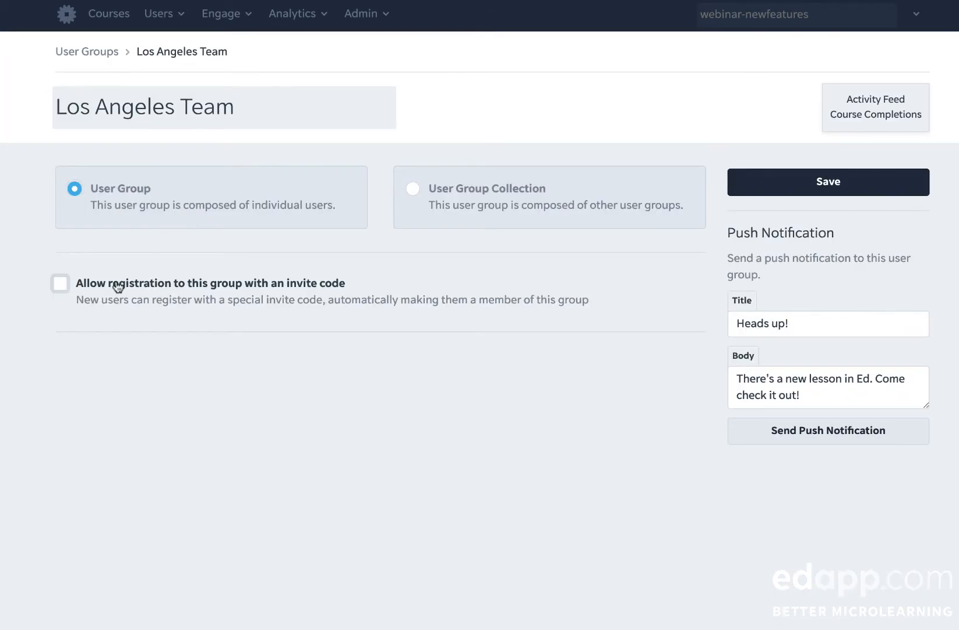
click(60, 283)
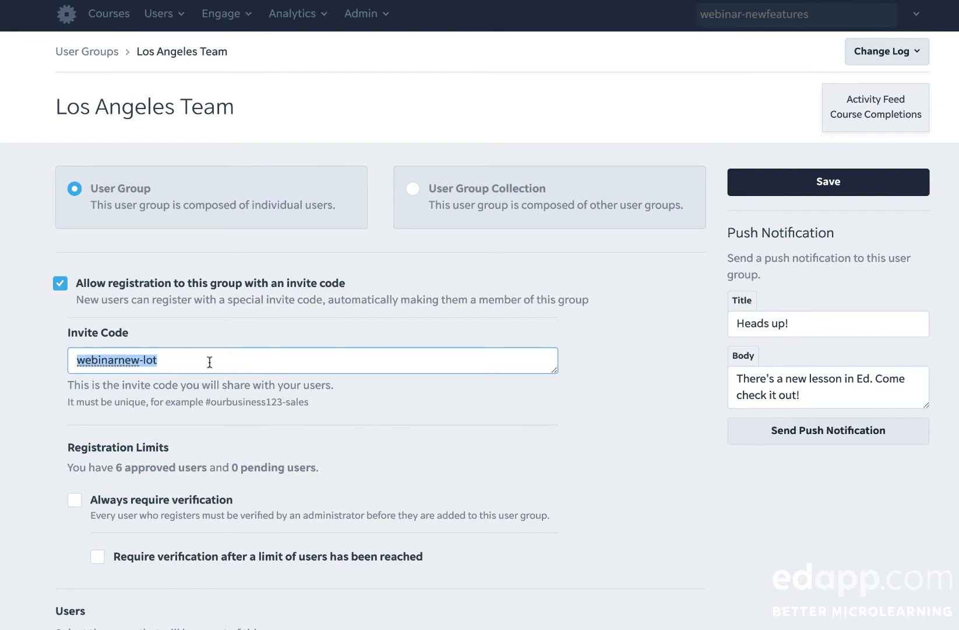
mouse_move(213, 361)
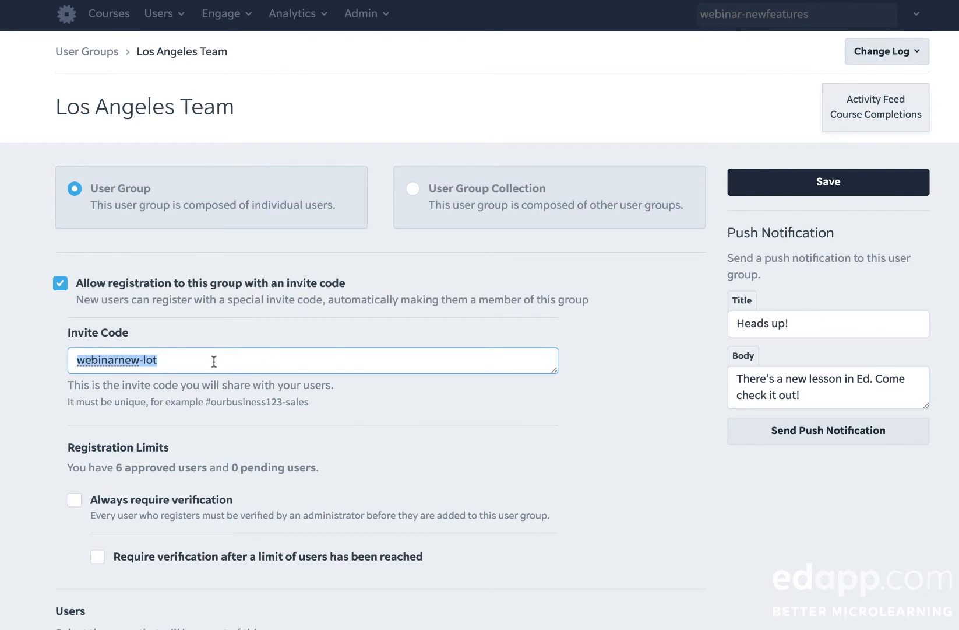